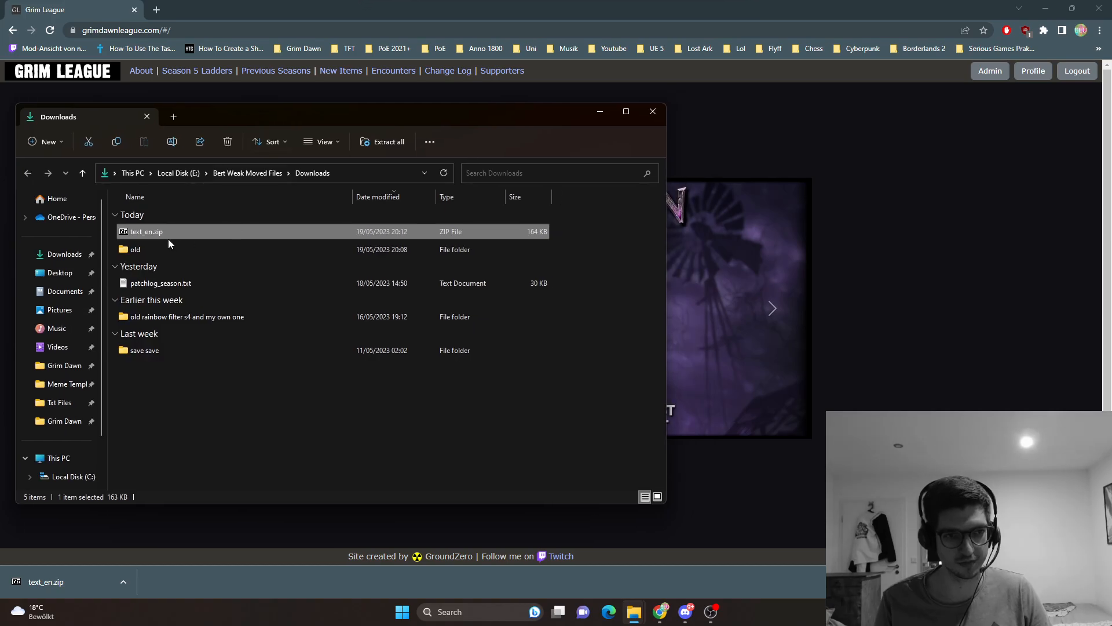
Open text_en.zip in 7-Zip and select the text_en folder inside it.
double_click(146, 232)
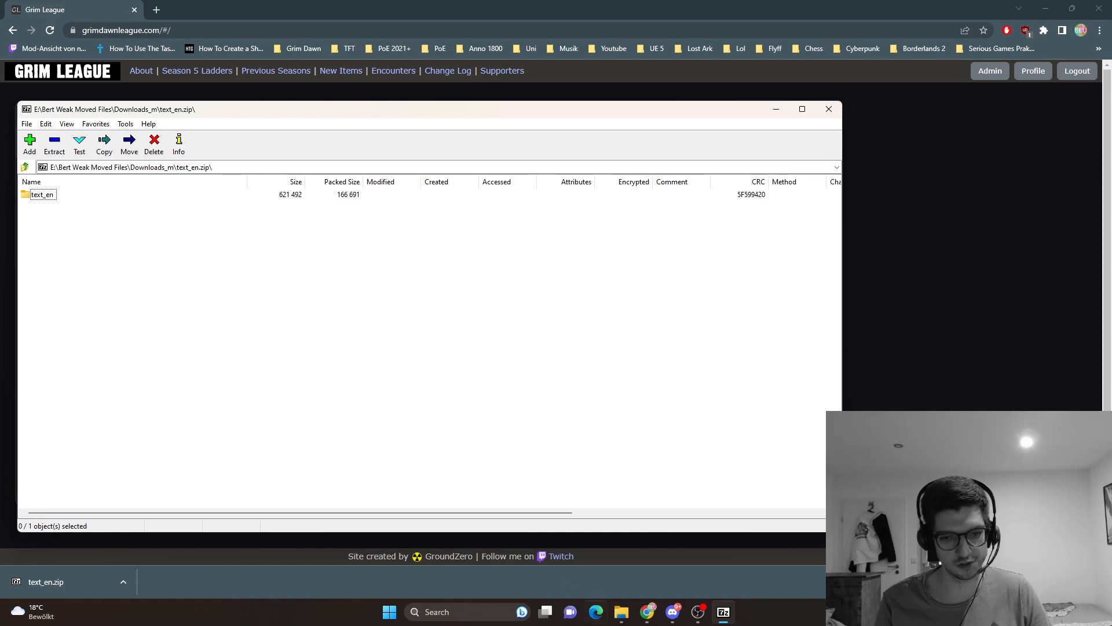
left_click(619, 611)
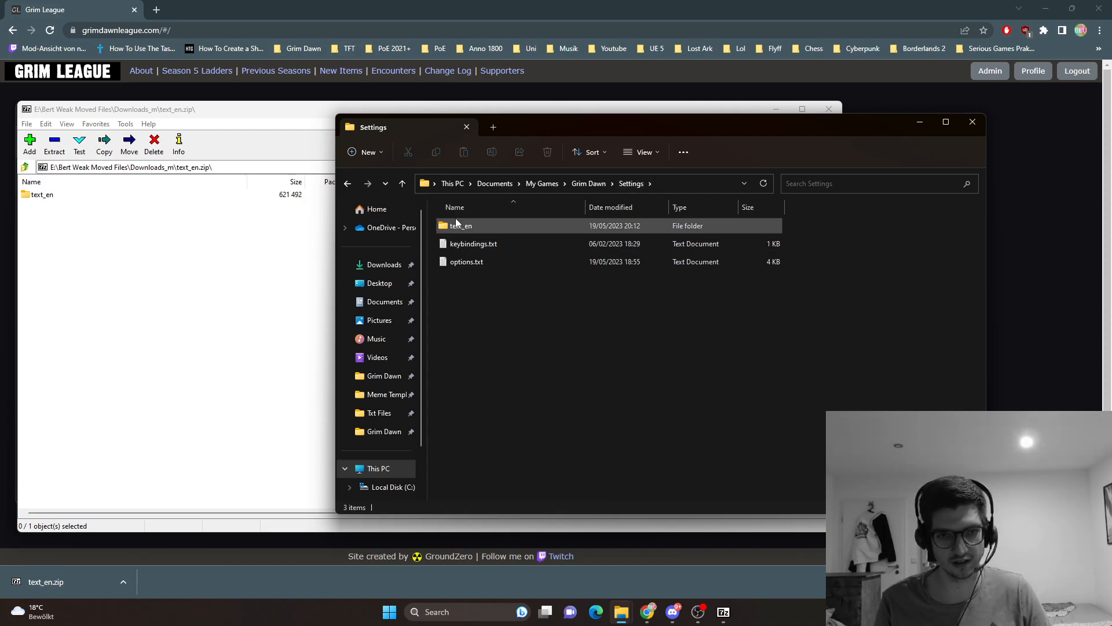
Open the extracted text_en folder in Grim Dawn Settings to view its contents.
double_click(461, 226)
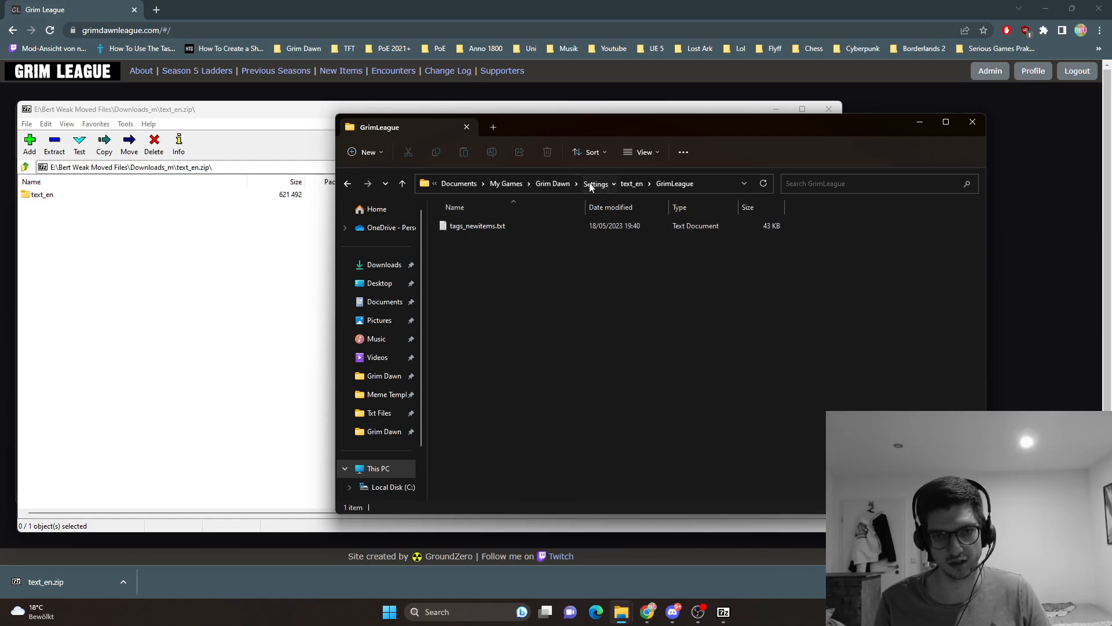